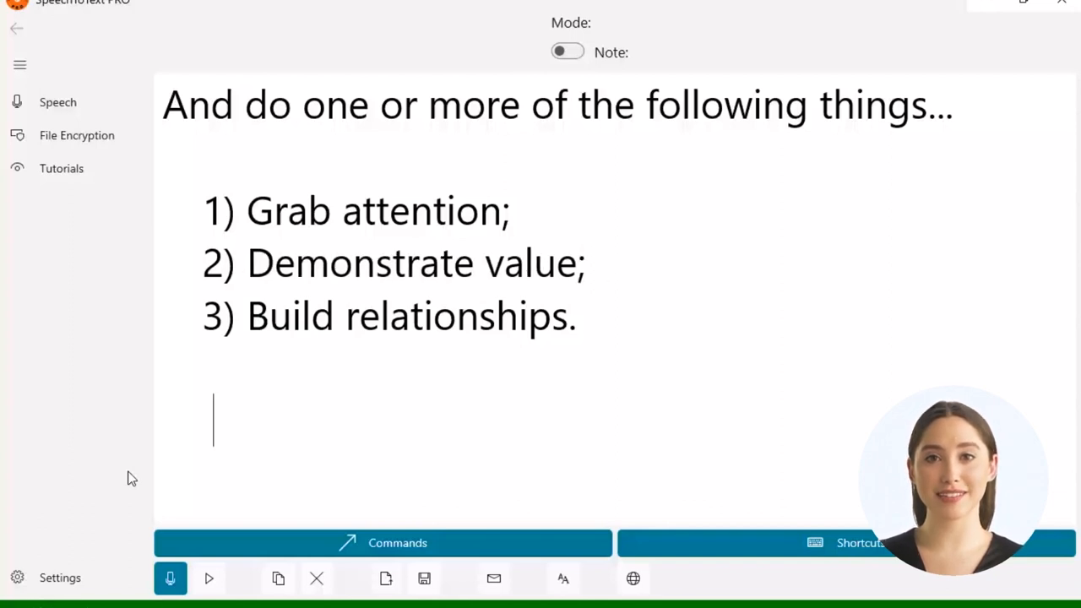
- Clear the dictated numbered list so the notepad is empty
{"action": "double_click", "coordinate": [408, 264]}
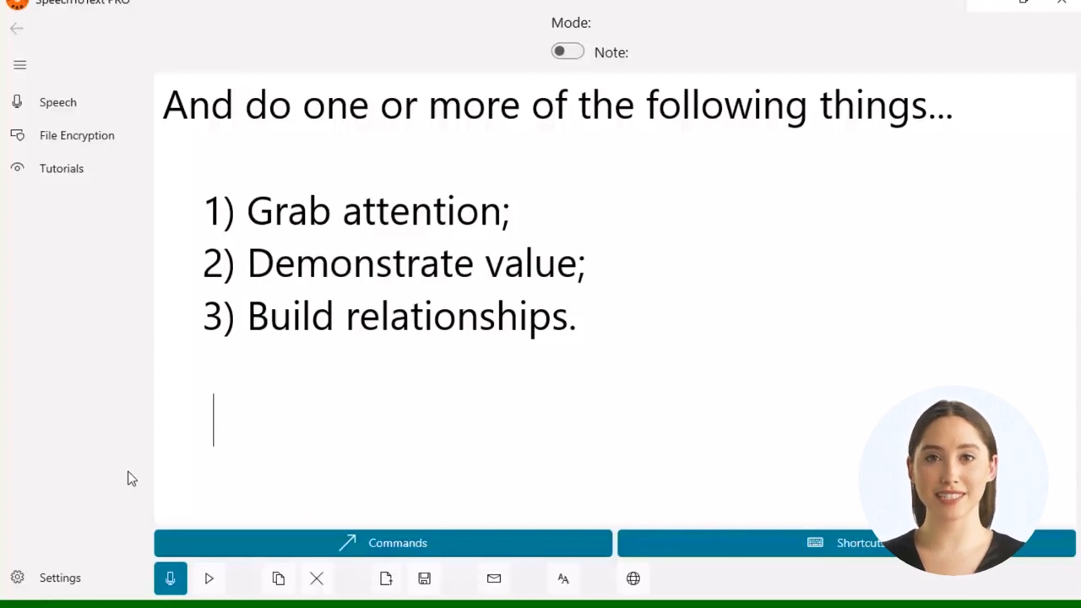
{"action": "double_click", "coordinate": [412, 263]}
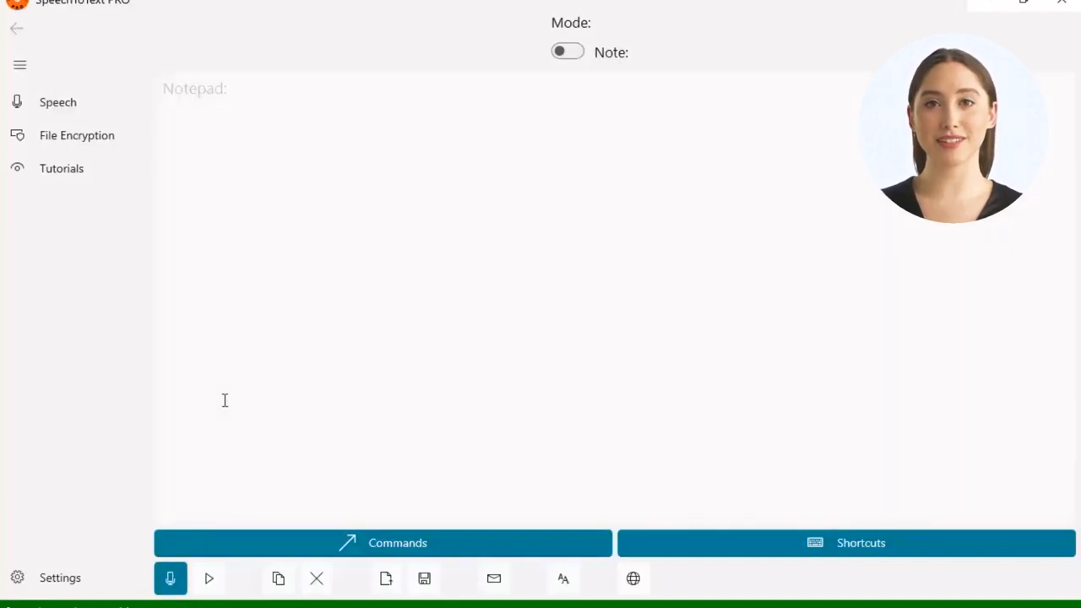
- Write 'This is my signature...' and start a new shortcut named 'my signature'
{"action": "type", "text": "This is my signature..."}
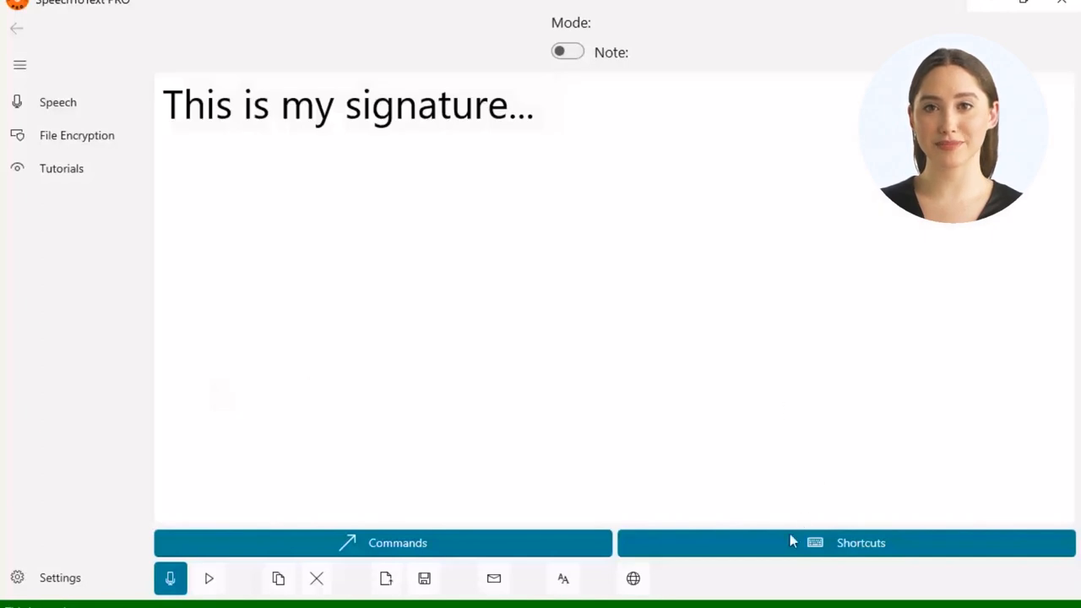
{"action": "left_click", "coordinate": [847, 544]}
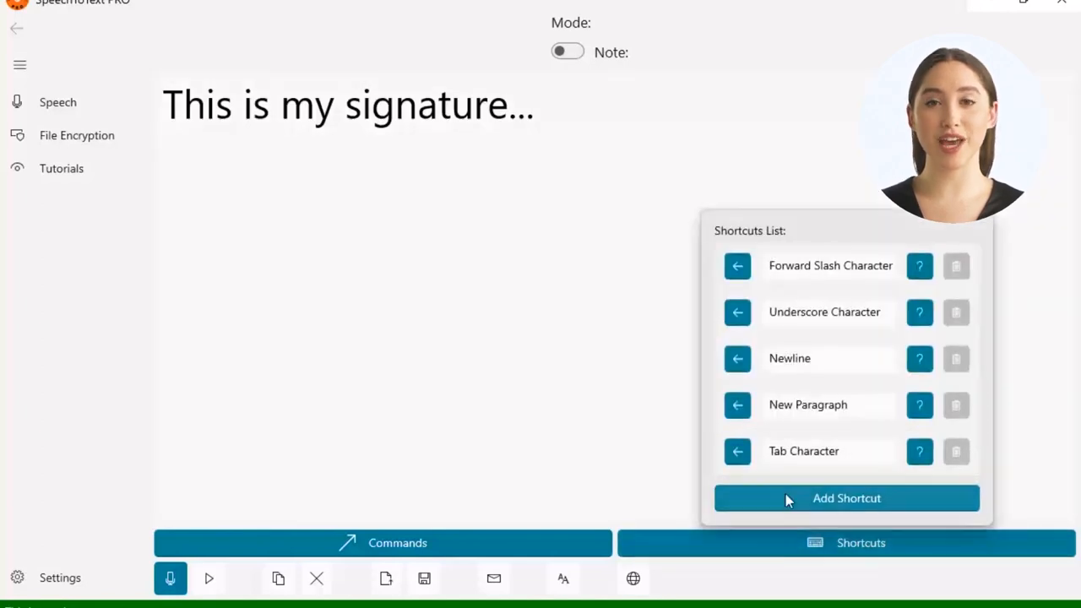
{"action": "left_click", "coordinate": [846, 498]}
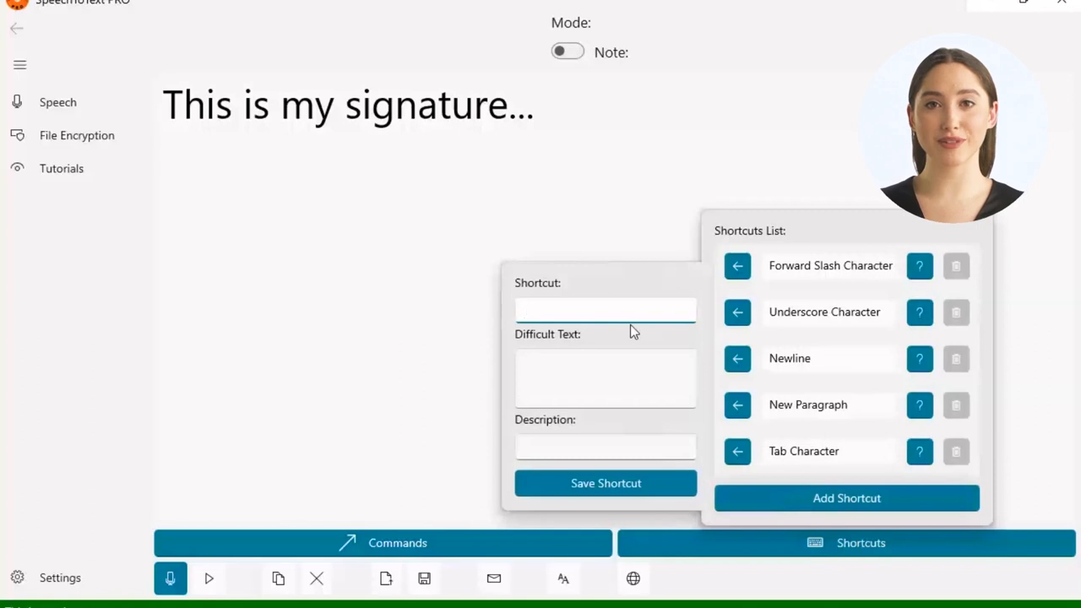
{"action": "type", "text": "my signature"}
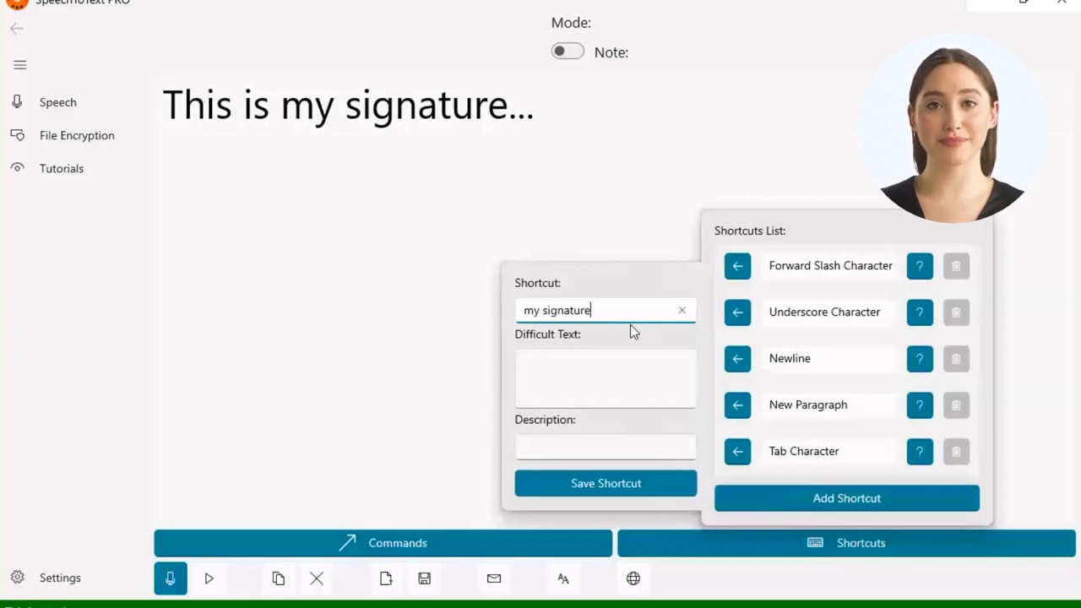
{"action": "left_click", "coordinate": [604, 378]}
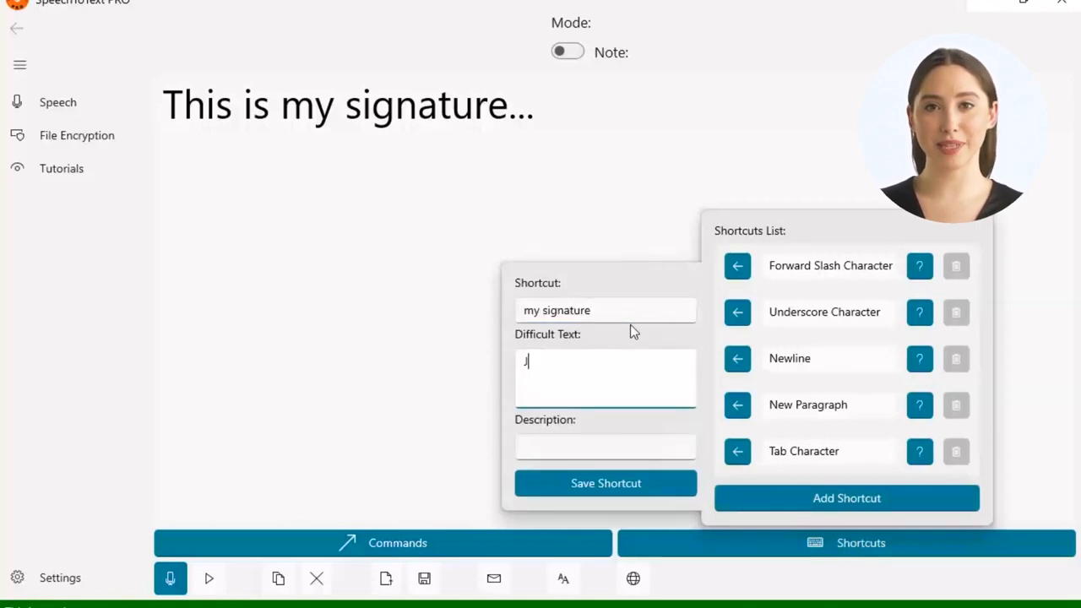
{"action": "type", "text": "John M."}
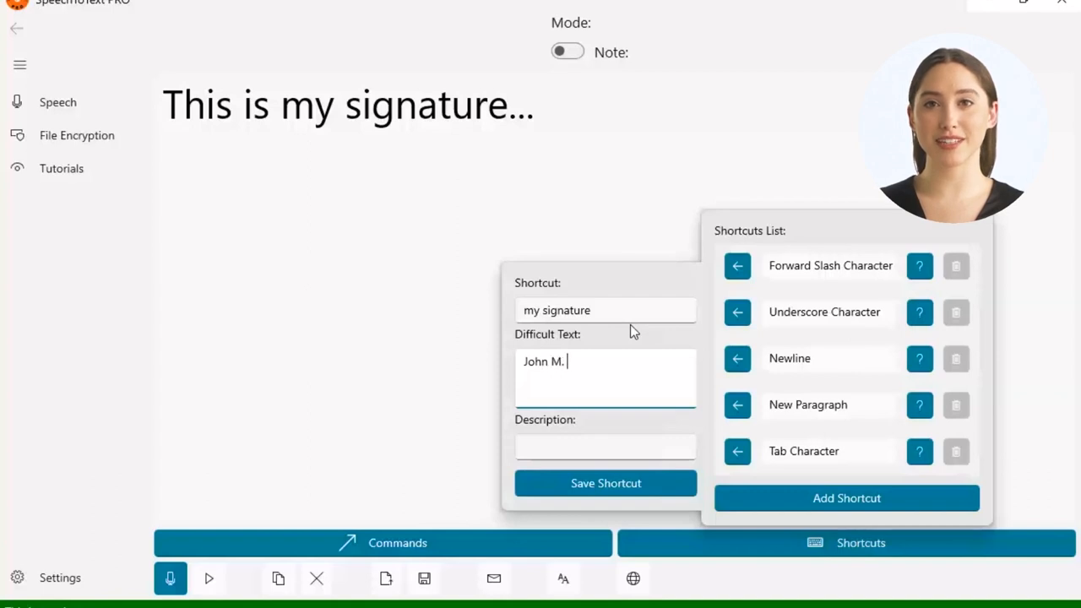
{"action": "type", "text": "Doe"}
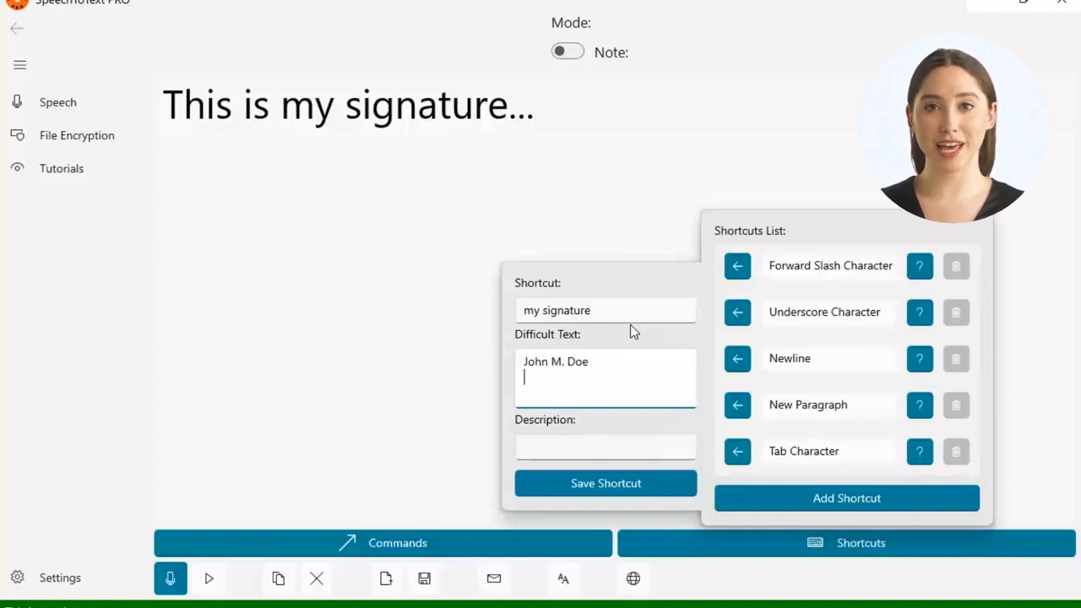
{"action": "type", "text": "Phone:"}
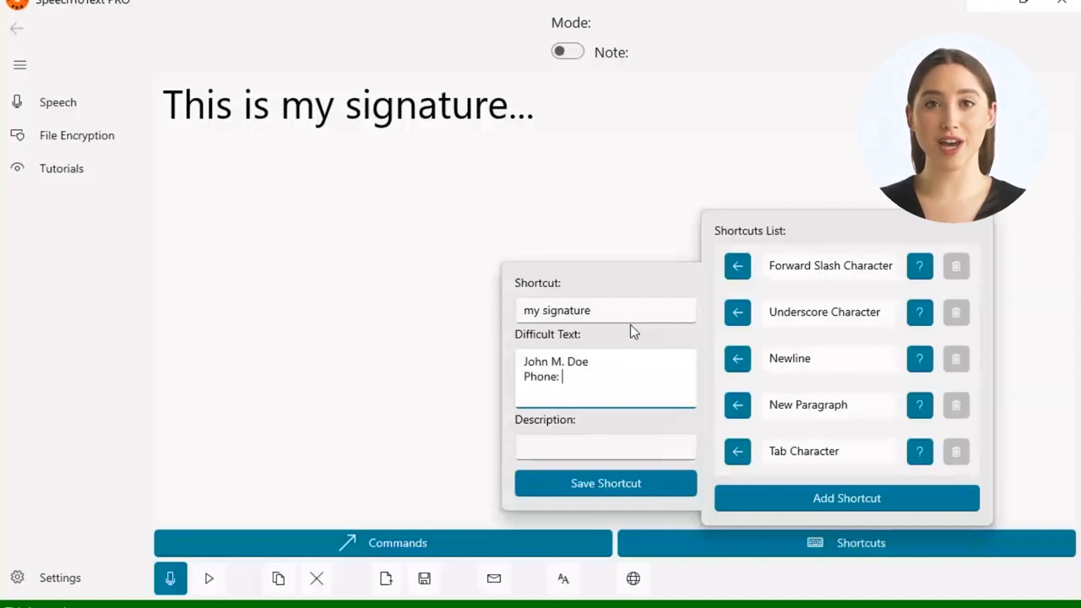
{"action": "type", "text": "1-("}
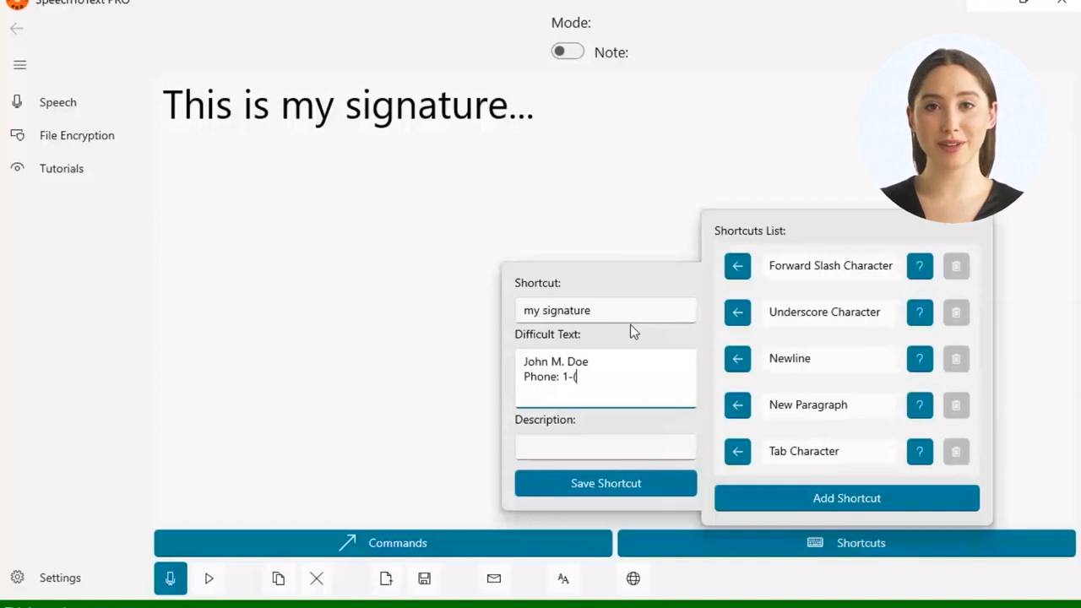
{"action": "type", "text": "800)"}
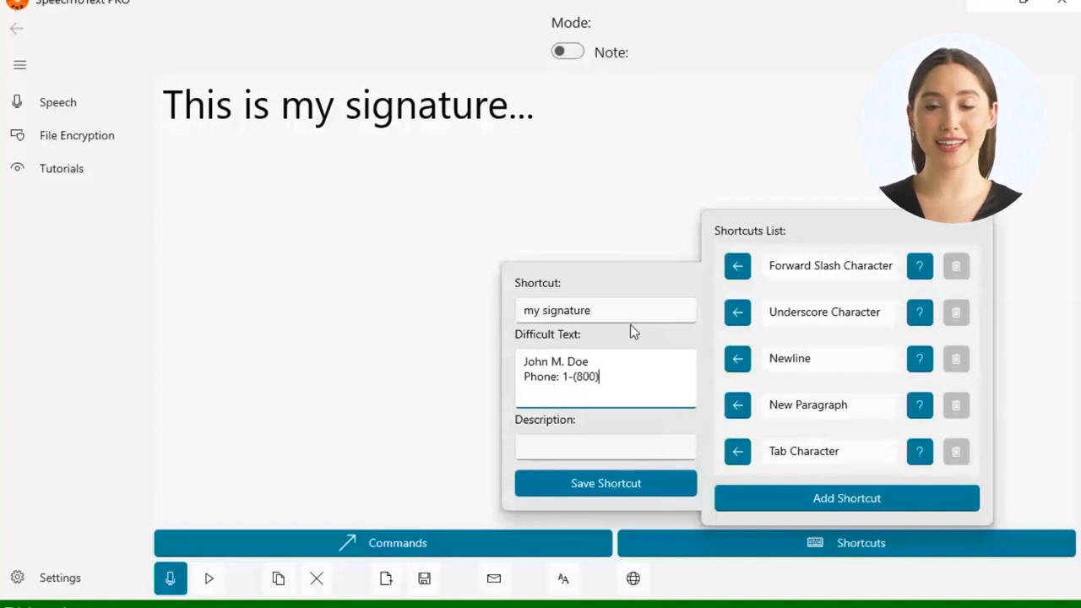
{"action": "type", "text": "234-4"}
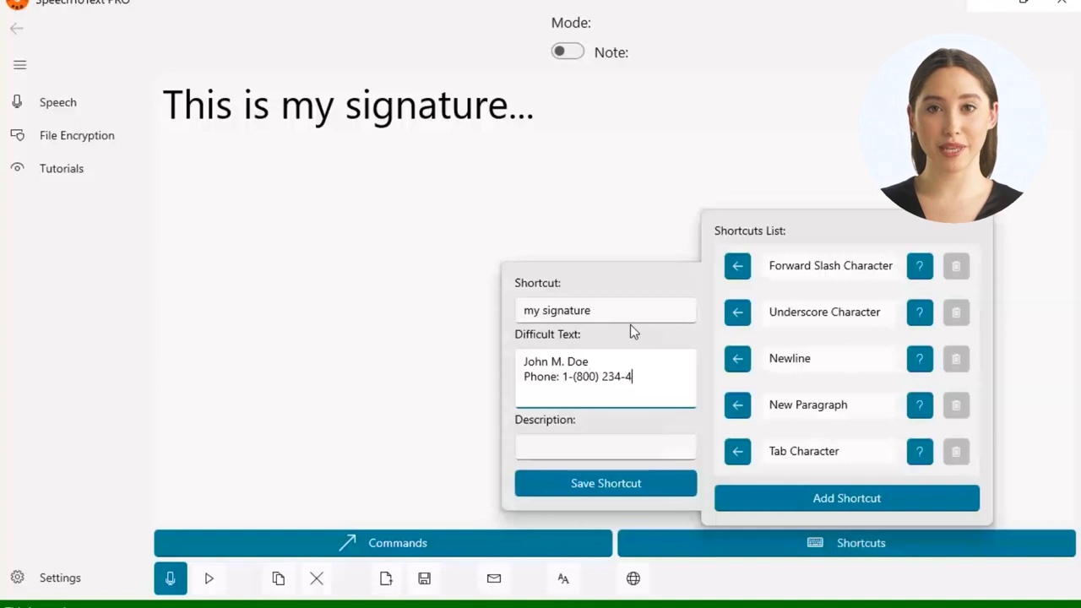
{"action": "type", "text": "5678"}
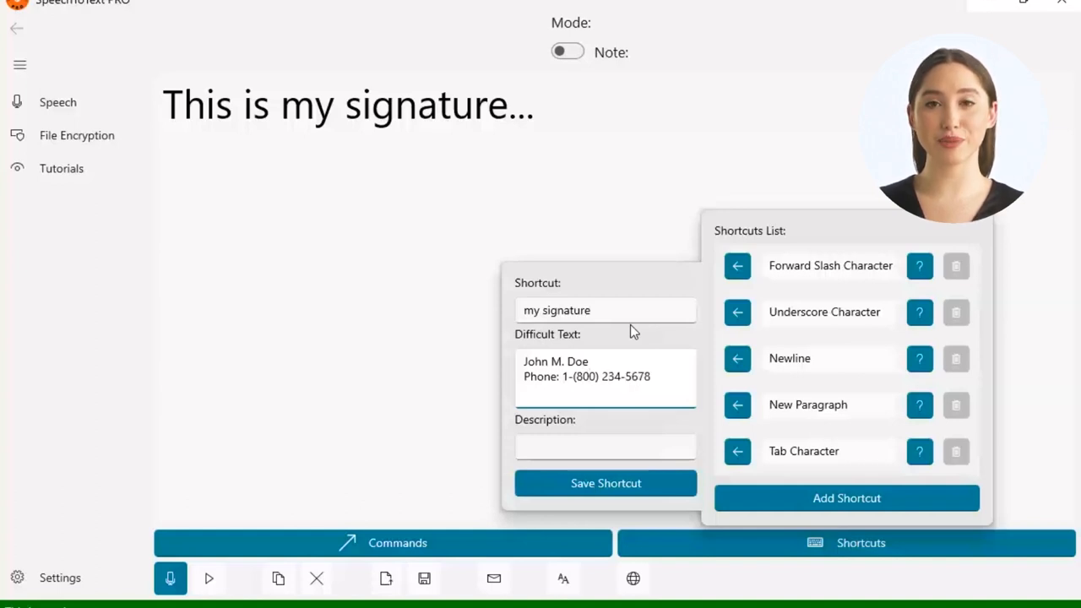
{"action": "type", "text": "Web:"}
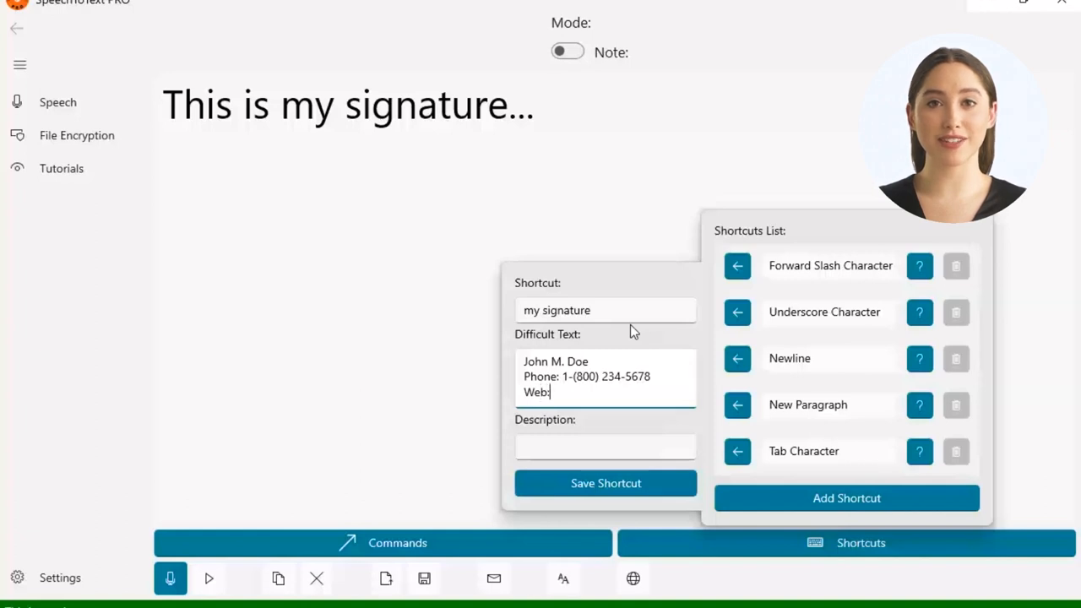
{"action": "type", "text": "ht"}
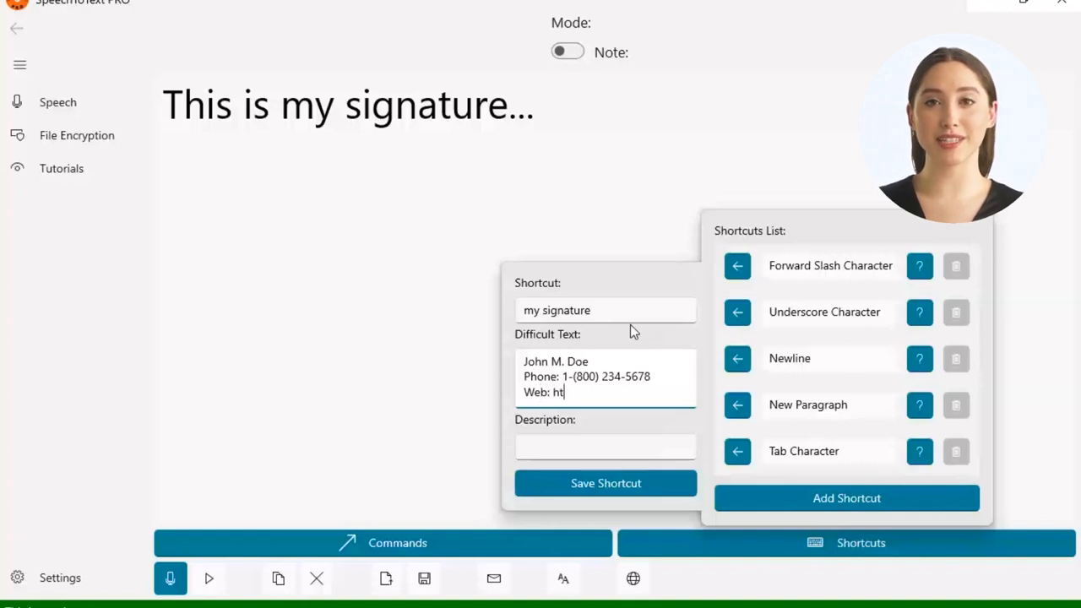
{"action": "type", "text": "tps://"}
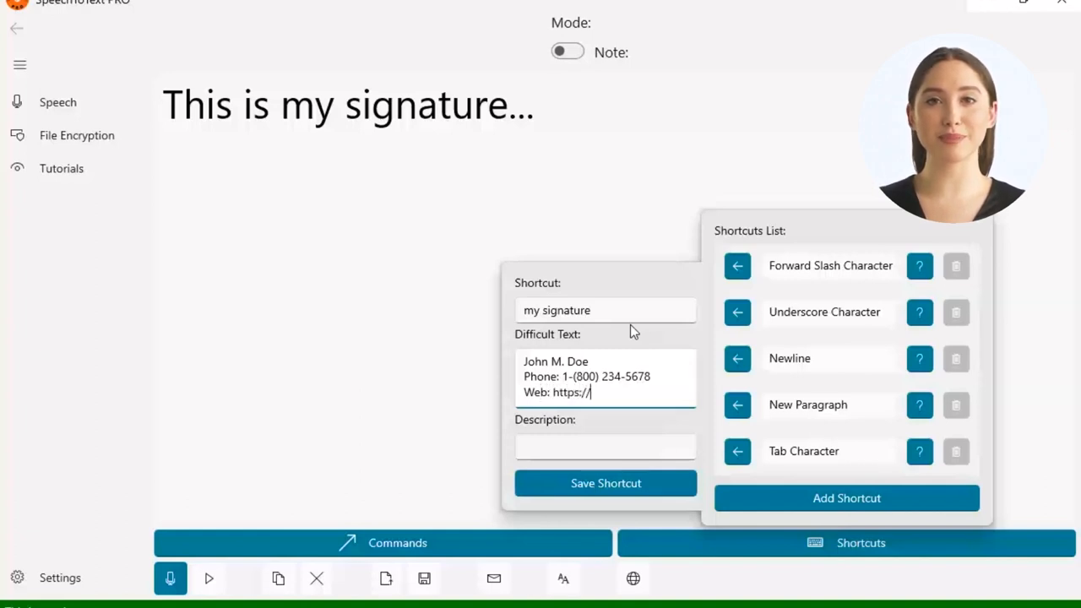
{"action": "type", "text": "www.mysi"}
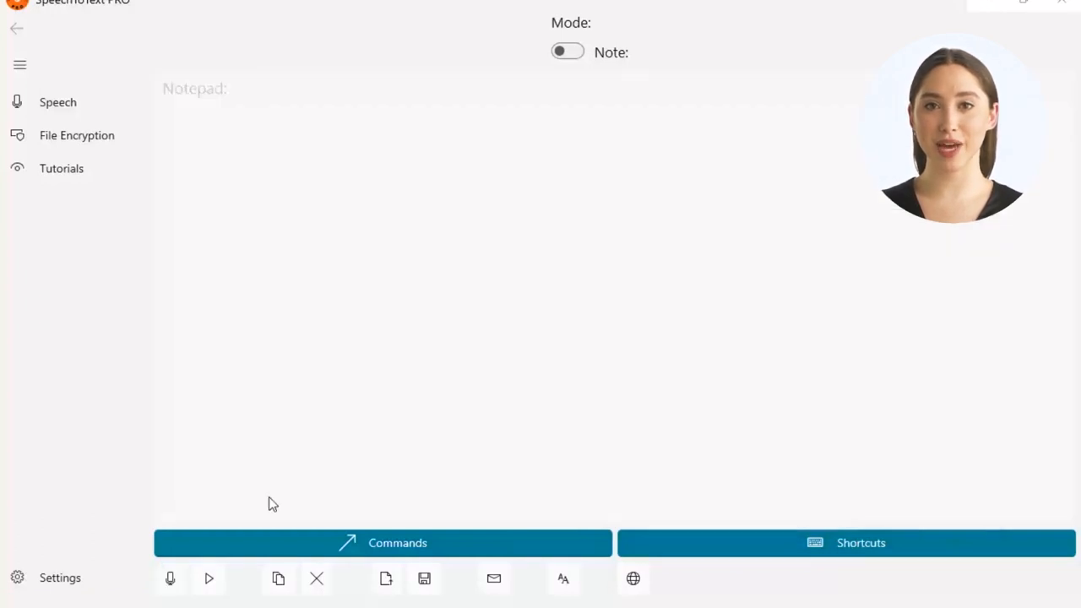
- Close the panel and start another shortcut named 'my signature'
{"action": "left_click", "coordinate": [172, 577]}
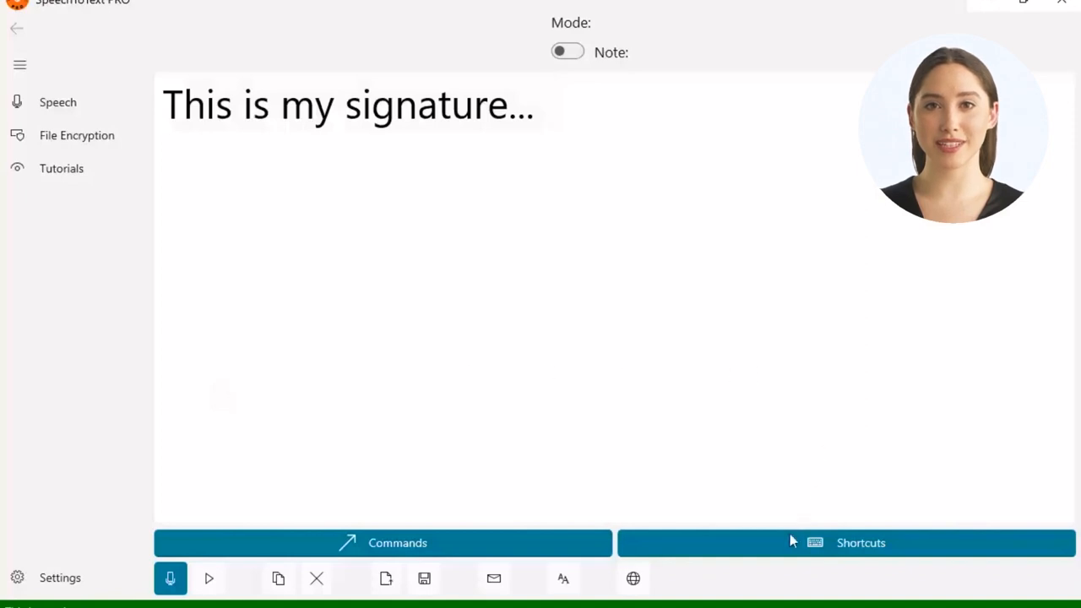
{"action": "left_click", "coordinate": [861, 542]}
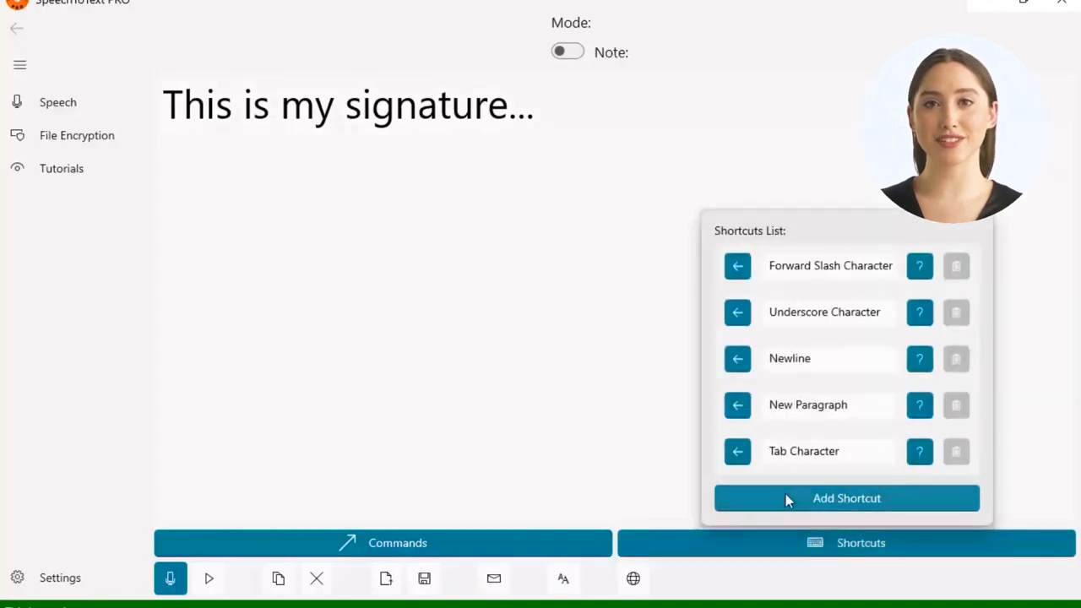
{"action": "left_click", "coordinate": [846, 499]}
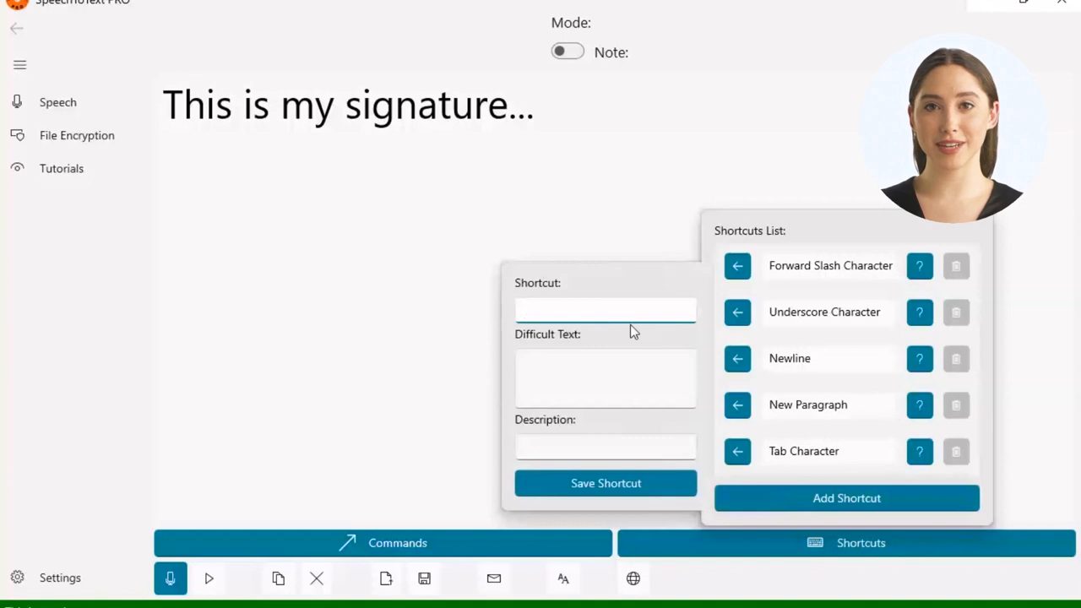
{"action": "type", "text": "my signature"}
{"action": "left_click", "coordinate": [605, 379]}
{"action": "type", "text": "J"}
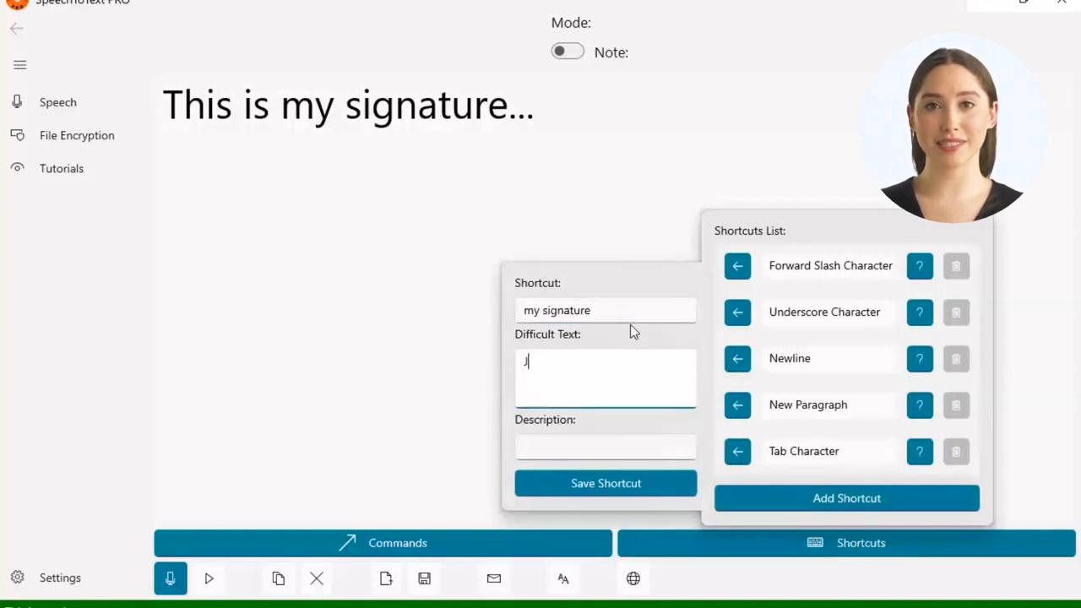
- Enter its difficult text 'John M. Doe' with 'Phone: 1-( 234-45678'
{"action": "type", "text": "ohn M."}
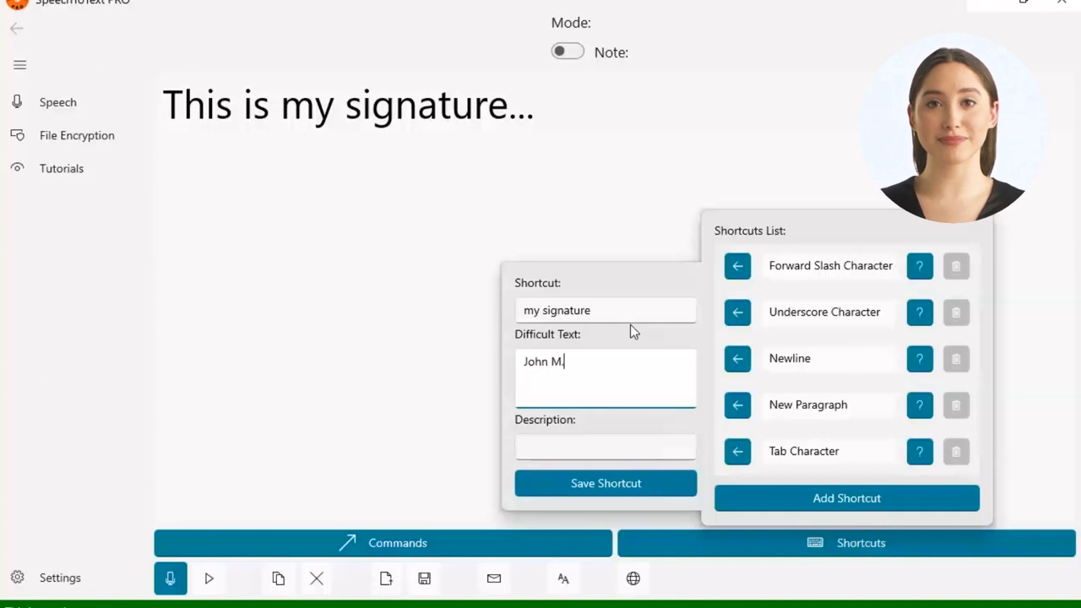
{"action": "type", "text": "Doe"}
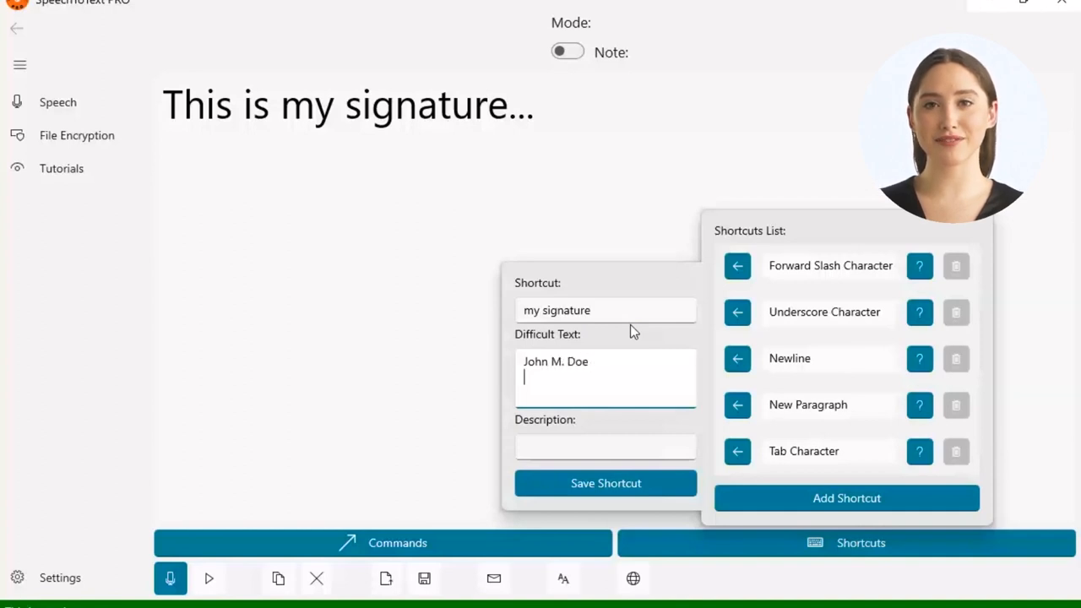
{"action": "type", "text": "Phone:"}
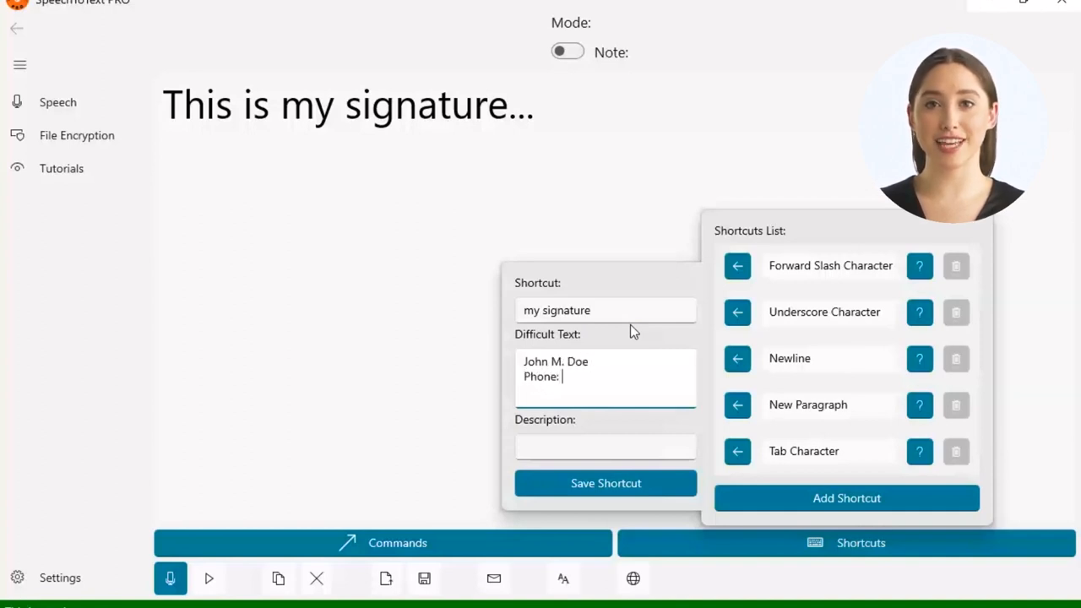
{"action": "type", "text": "1-(800"}
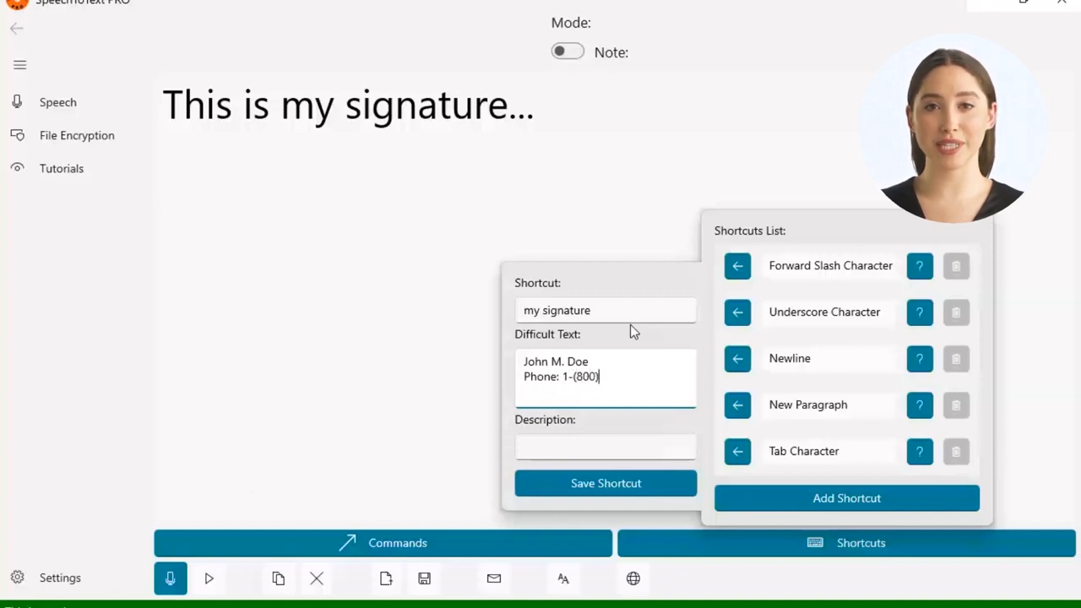
{"action": "type", "text": "234-4"}
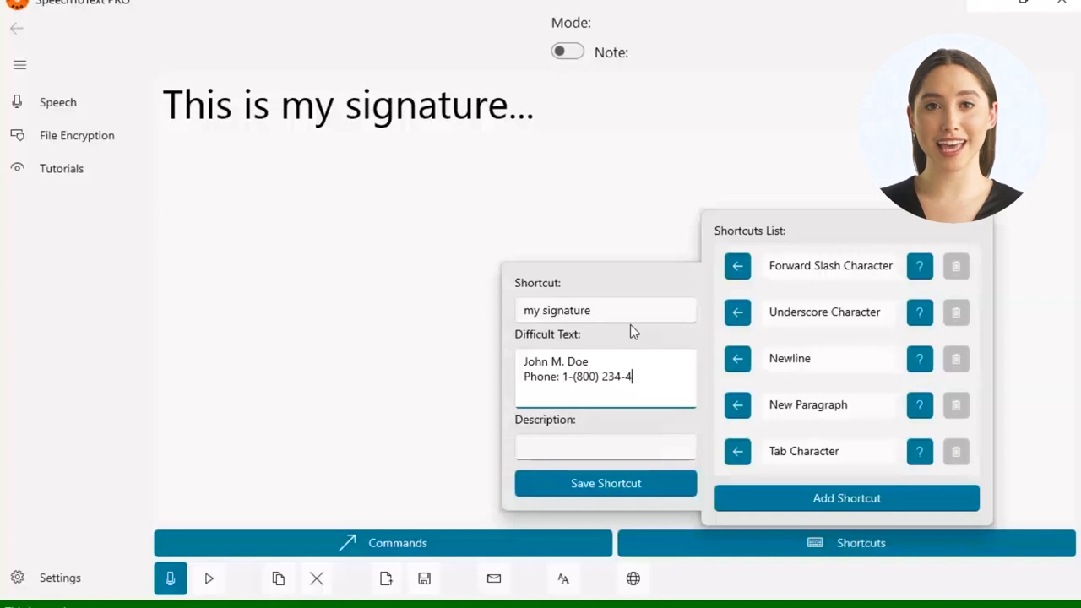
{"action": "type", "text": "5678"}
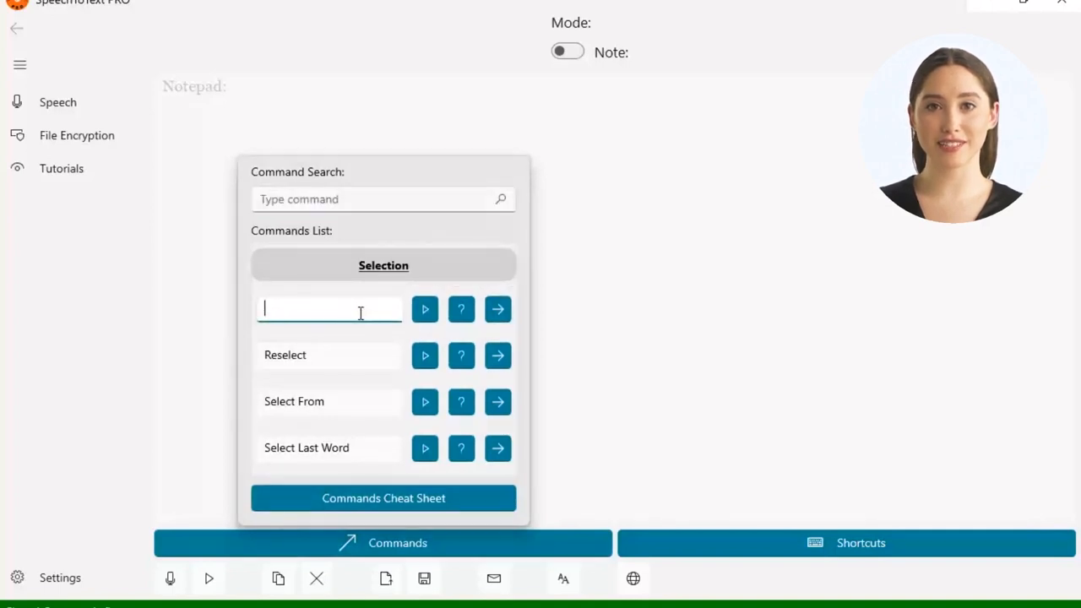
- Name the command Highlight and add 'spotlight' as a keyword
{"action": "type", "text": "Highlight"}
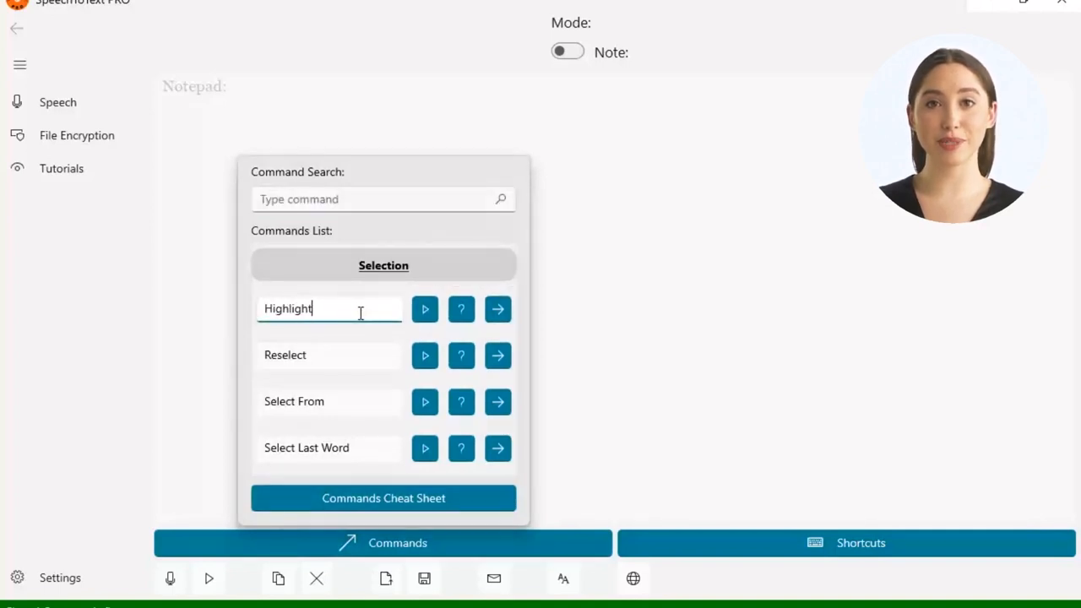
{"action": "left_click", "coordinate": [496, 309]}
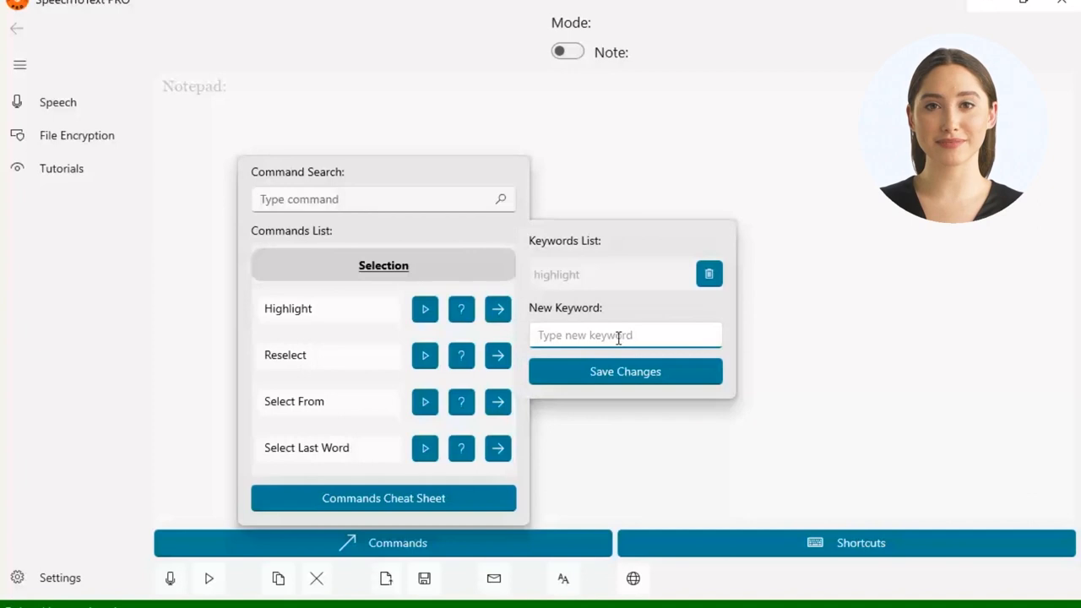
{"action": "type", "text": "spotlight"}
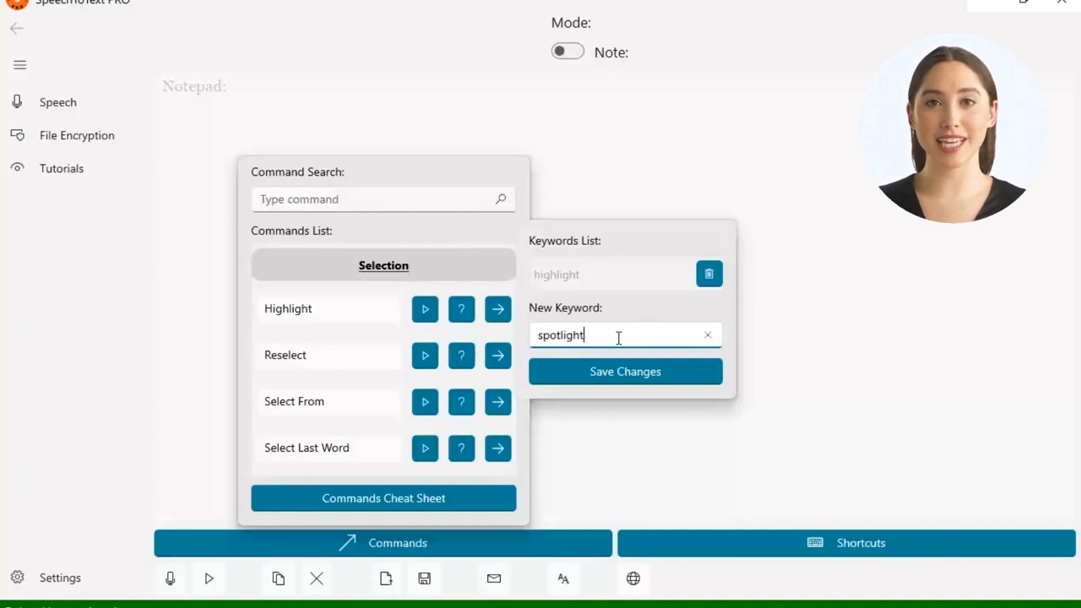
{"action": "left_click", "coordinate": [625, 372]}
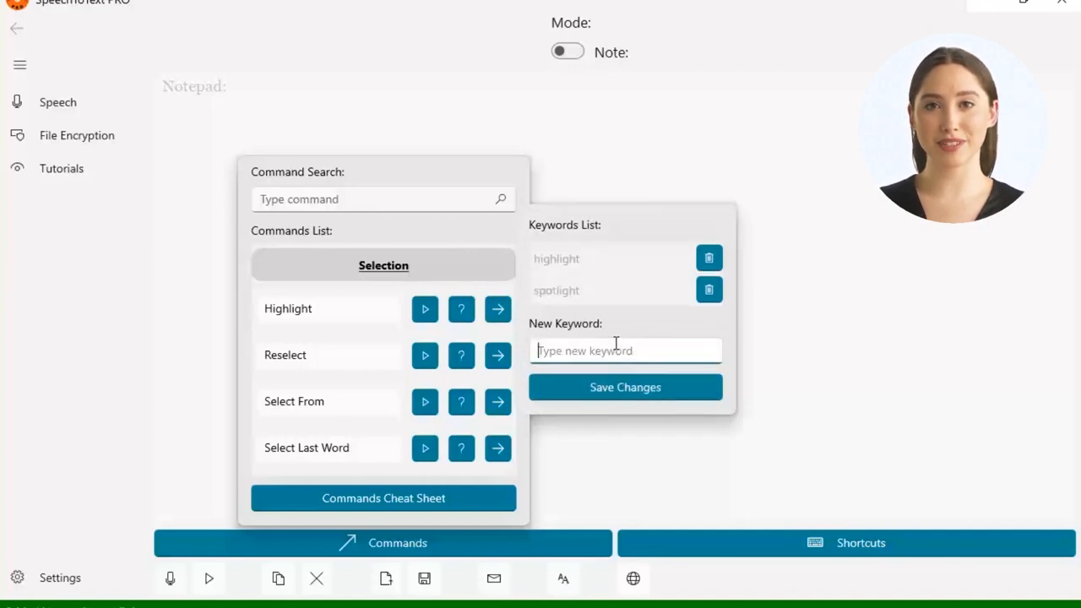
- Add 'give attention to' as a keyword, close the editor and dictate 'Let's test this...'
{"action": "type", "text": "give attention"}
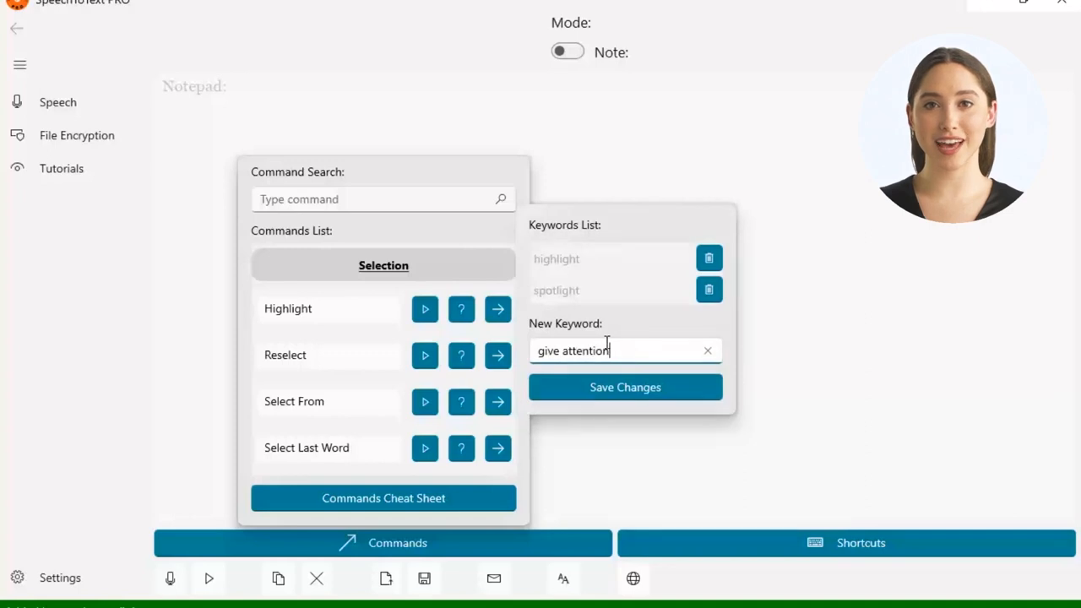
{"action": "left_click", "coordinate": [624, 387]}
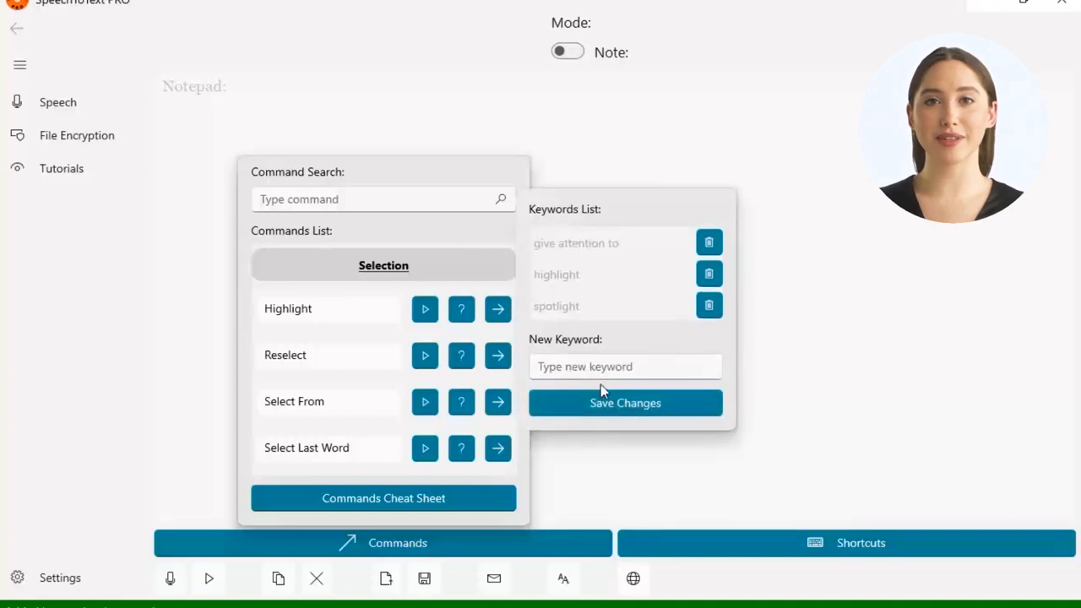
{"action": "left_click", "coordinate": [172, 577]}
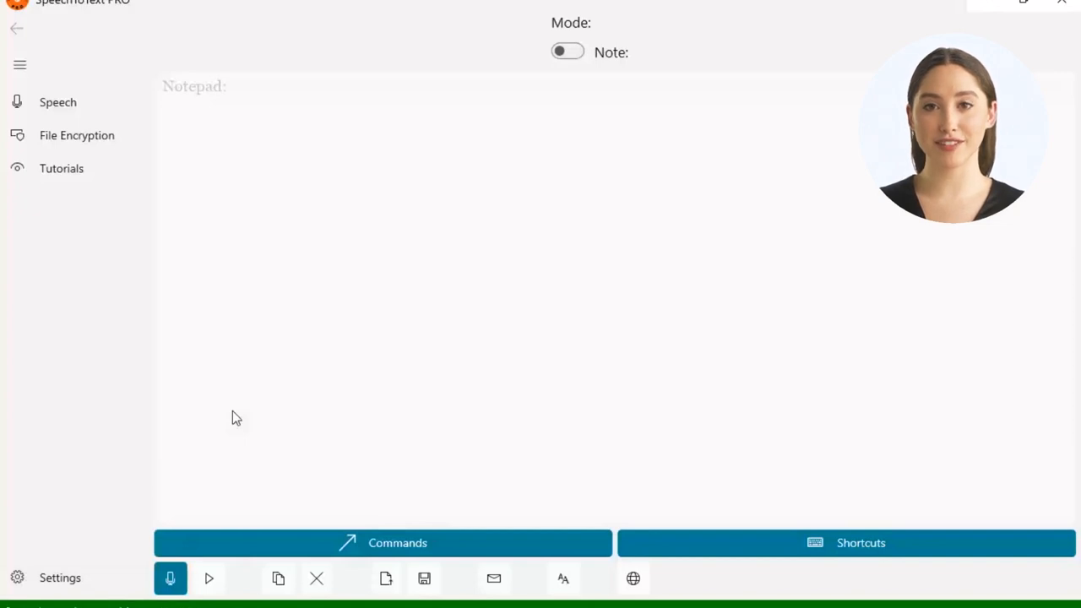
{"action": "type", "text": "Let's test this..."}
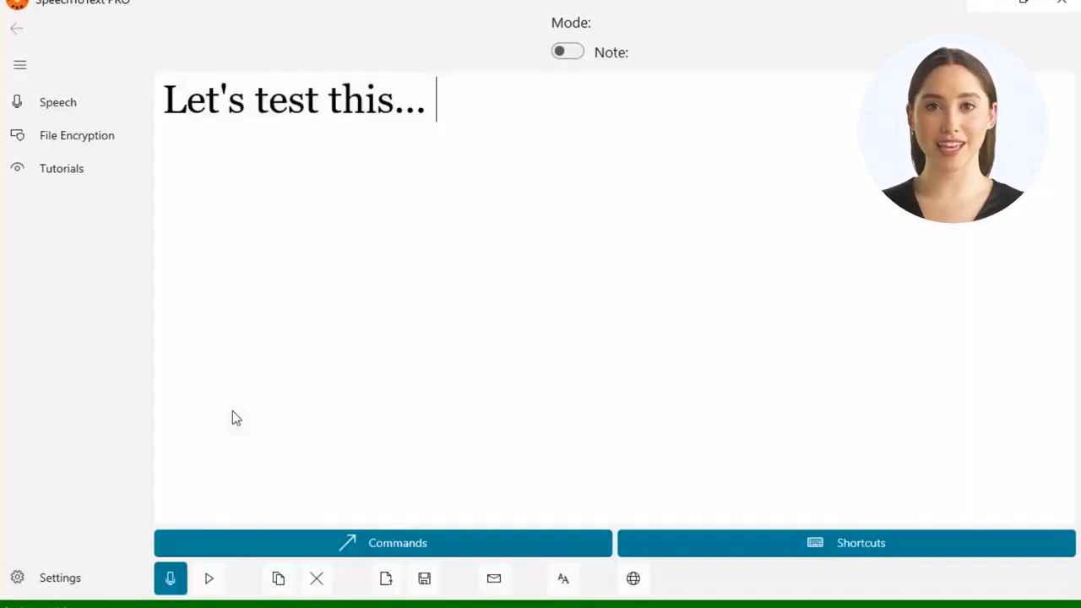